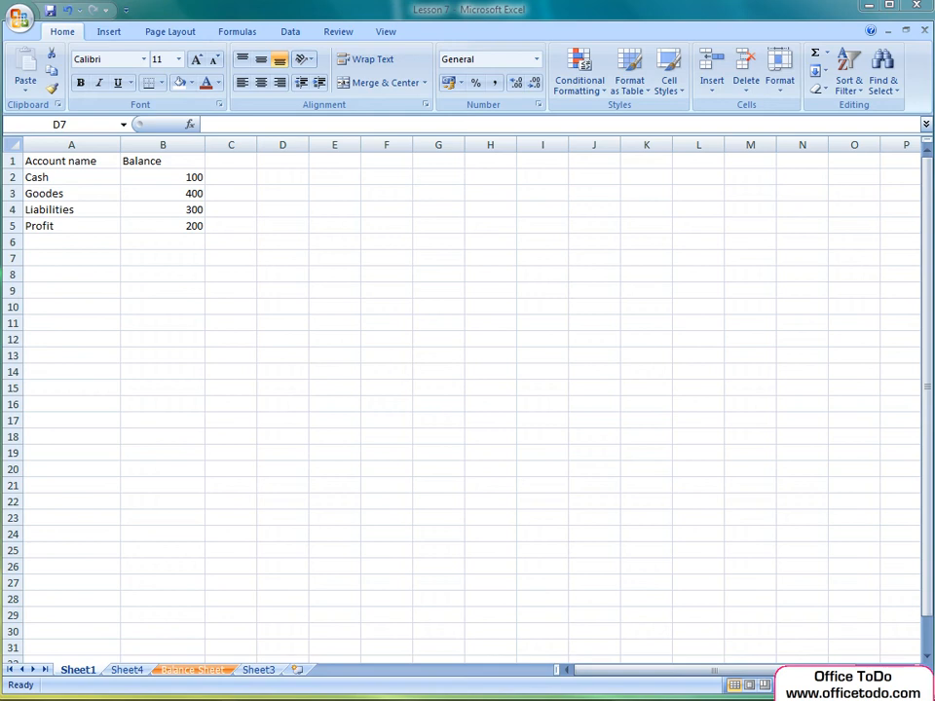
mouse_move(670, 68)
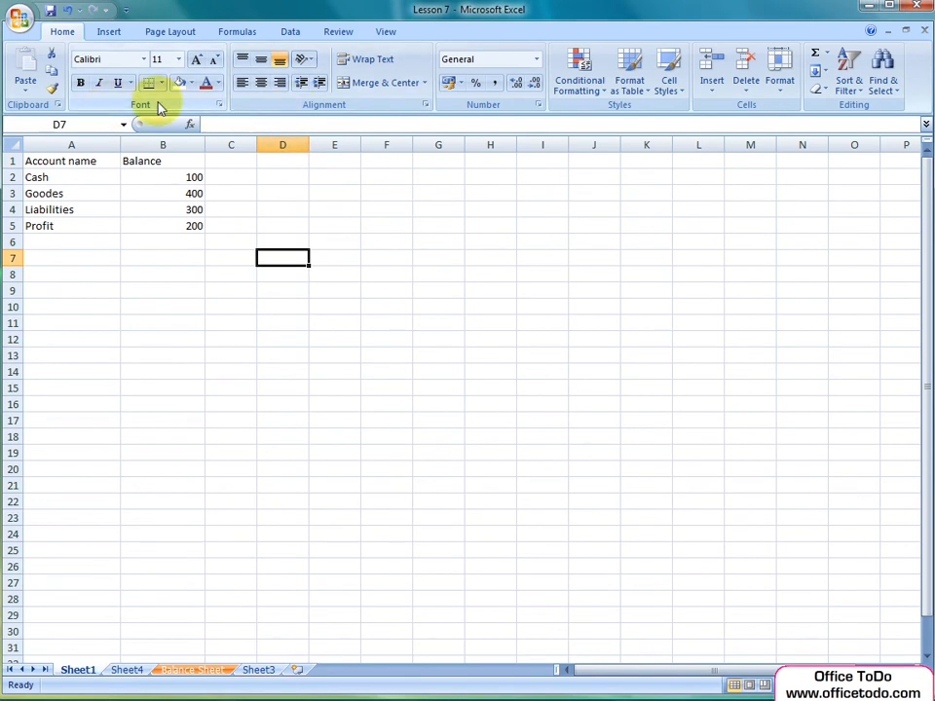
mouse_move(238, 107)
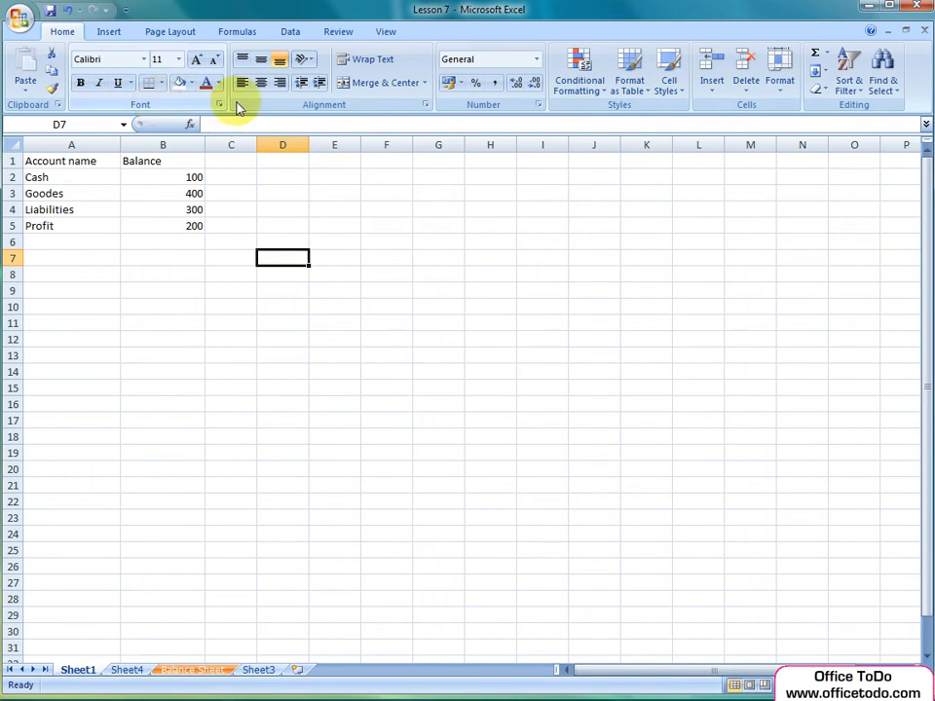
mouse_move(302, 115)
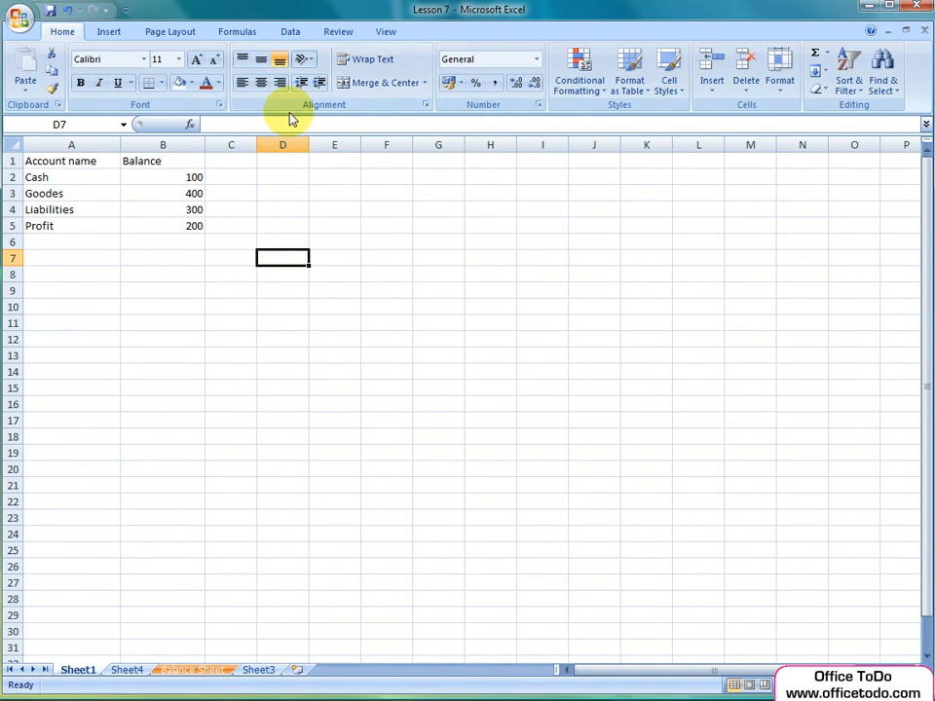
mouse_move(71, 161)
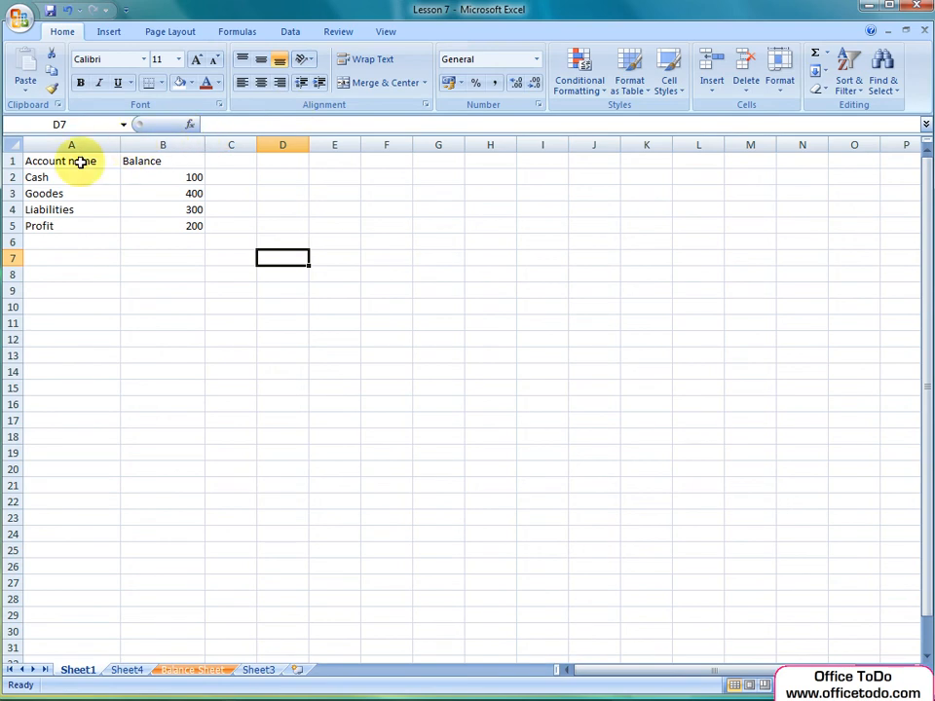
Step: Format the Account name and Balance headers as Aharoni 12 pt with italics removed
left_click(71, 160)
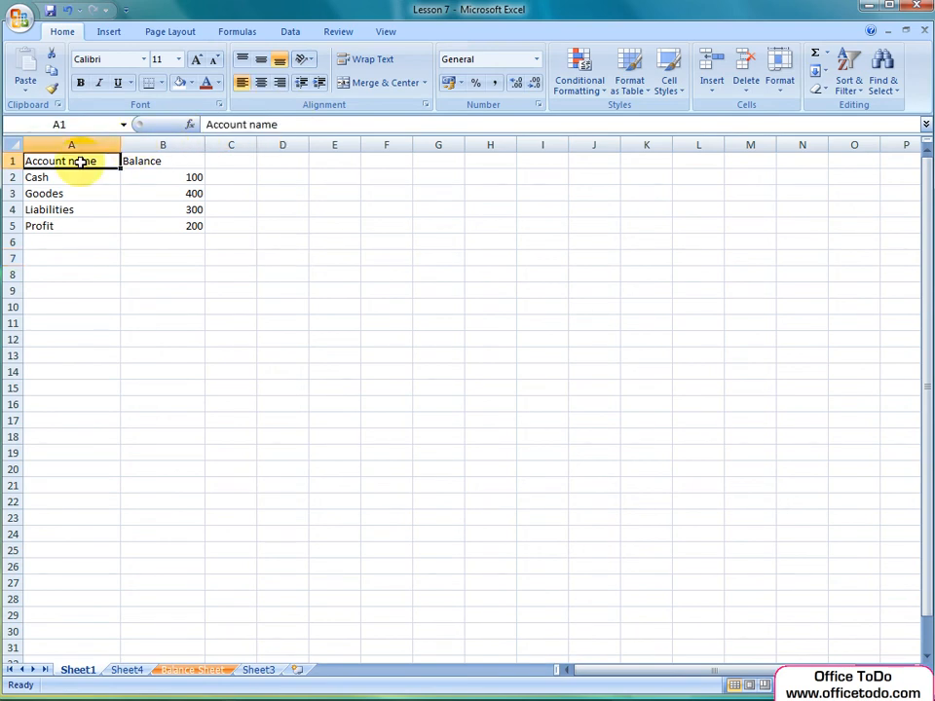
left_click_drag(71, 161, 71, 225)
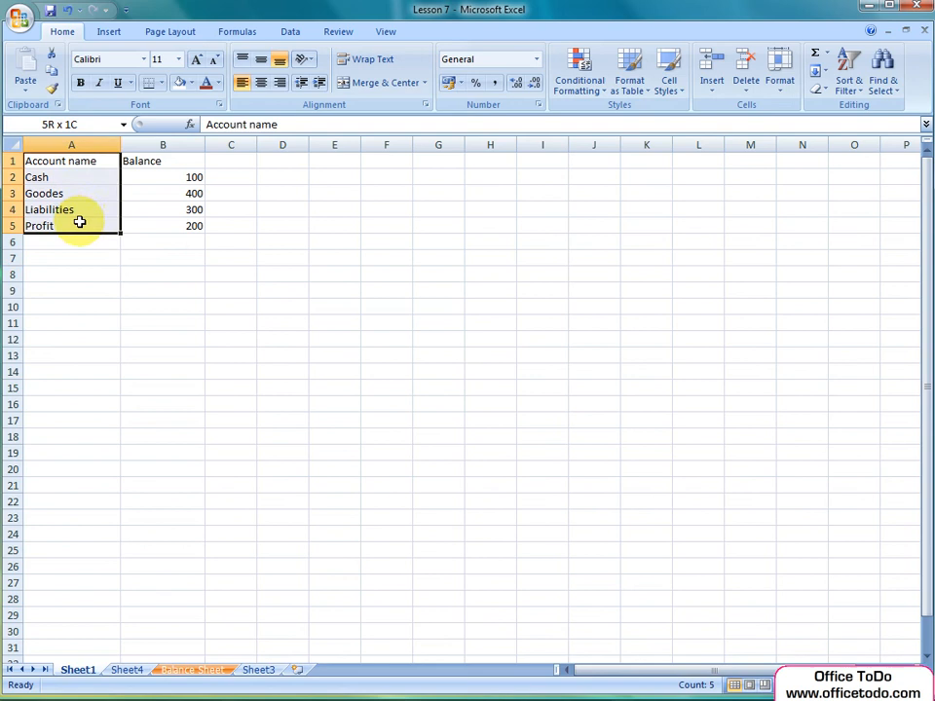
left_click(60, 160)
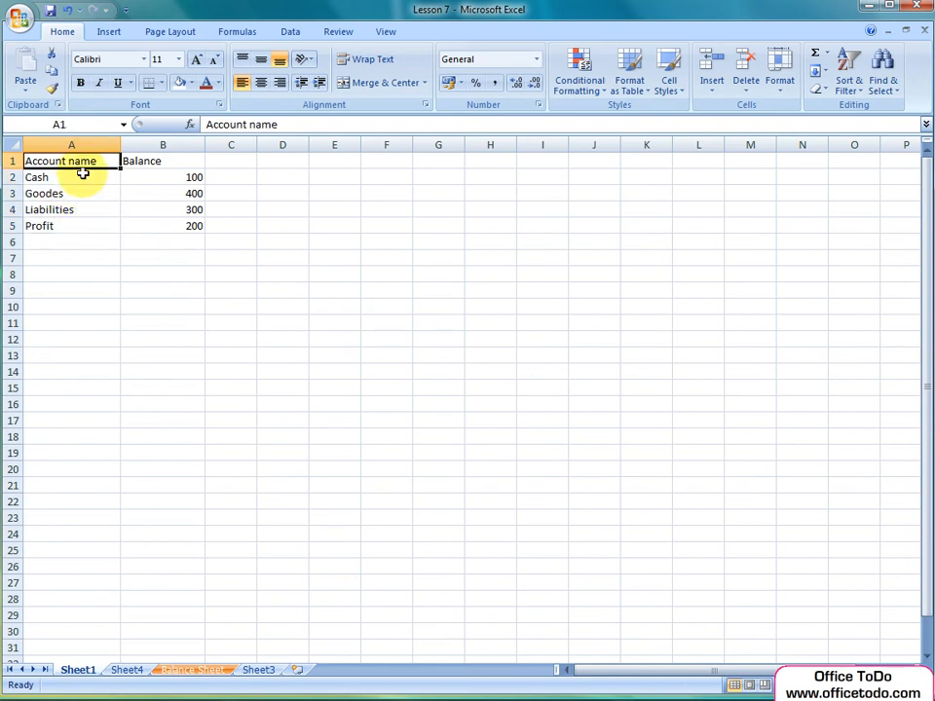
left_click(163, 160)
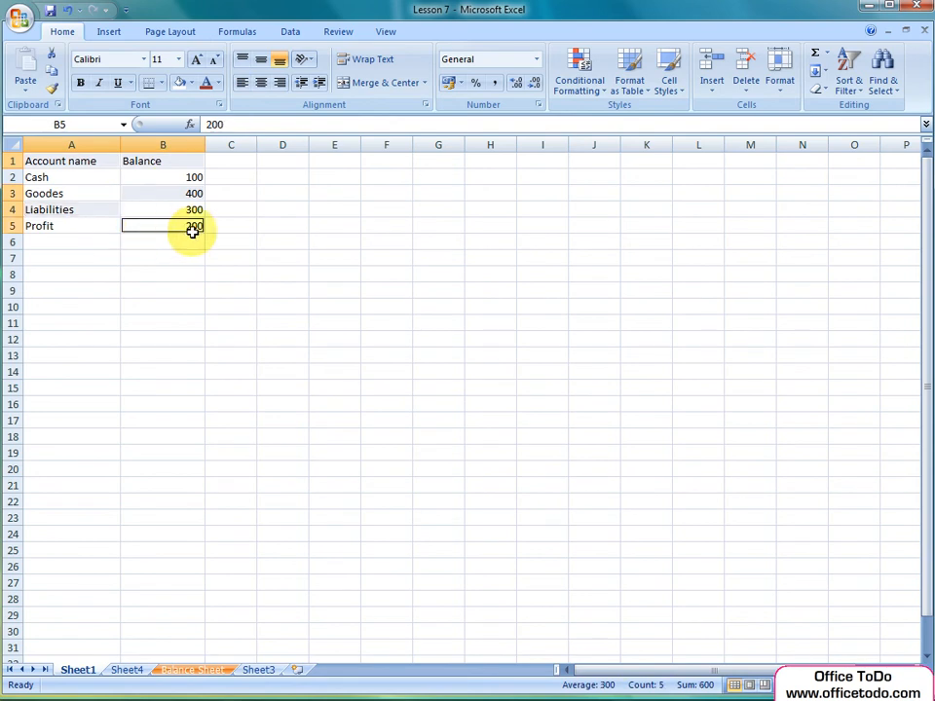
mouse_move(153, 209)
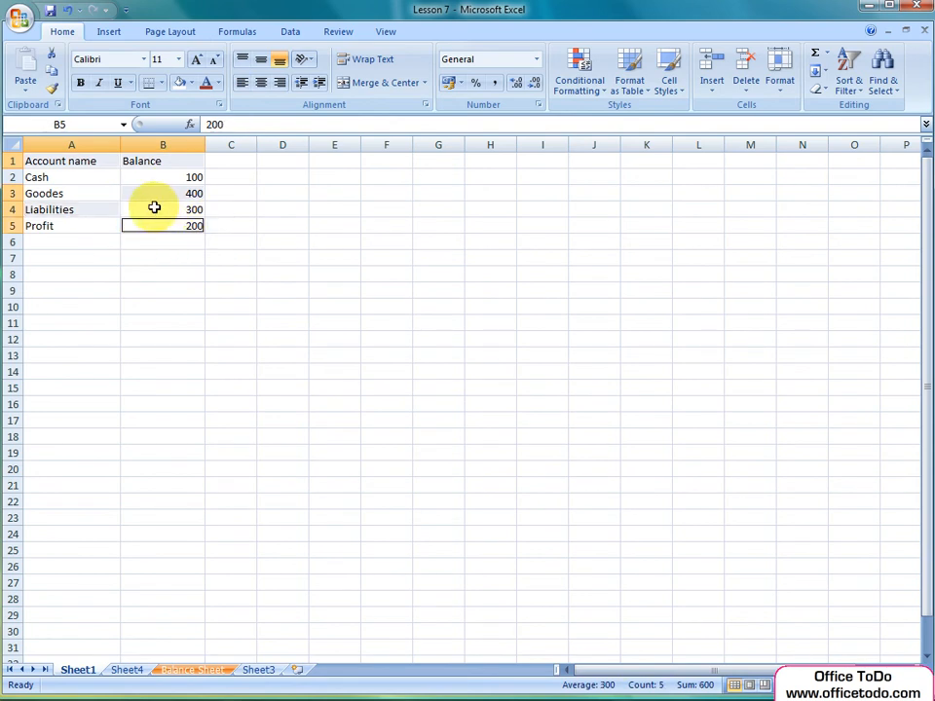
mouse_move(108, 177)
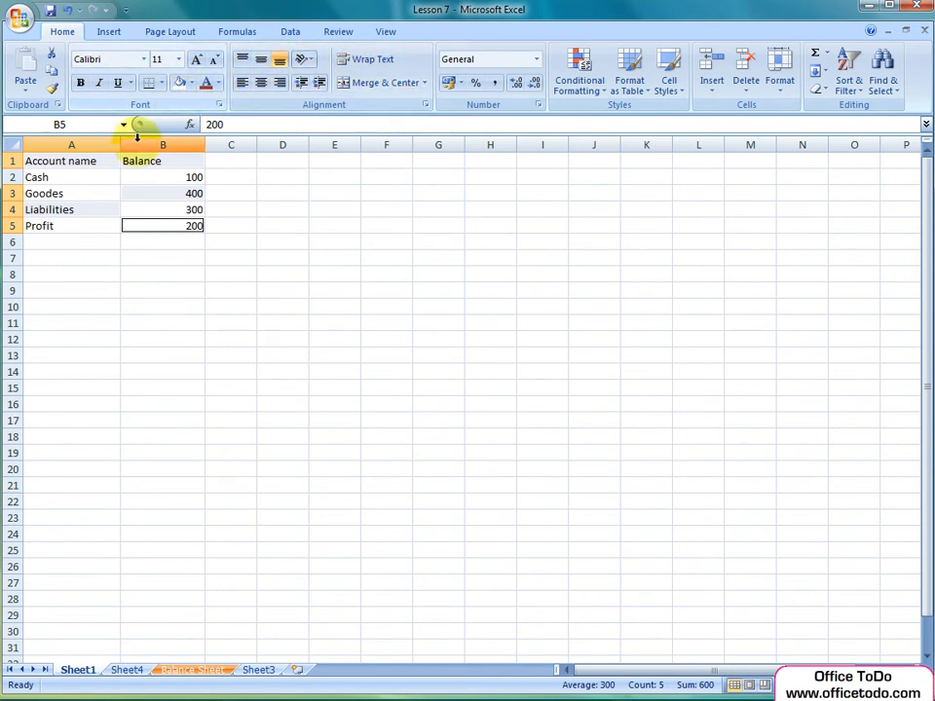
left_click(72, 161)
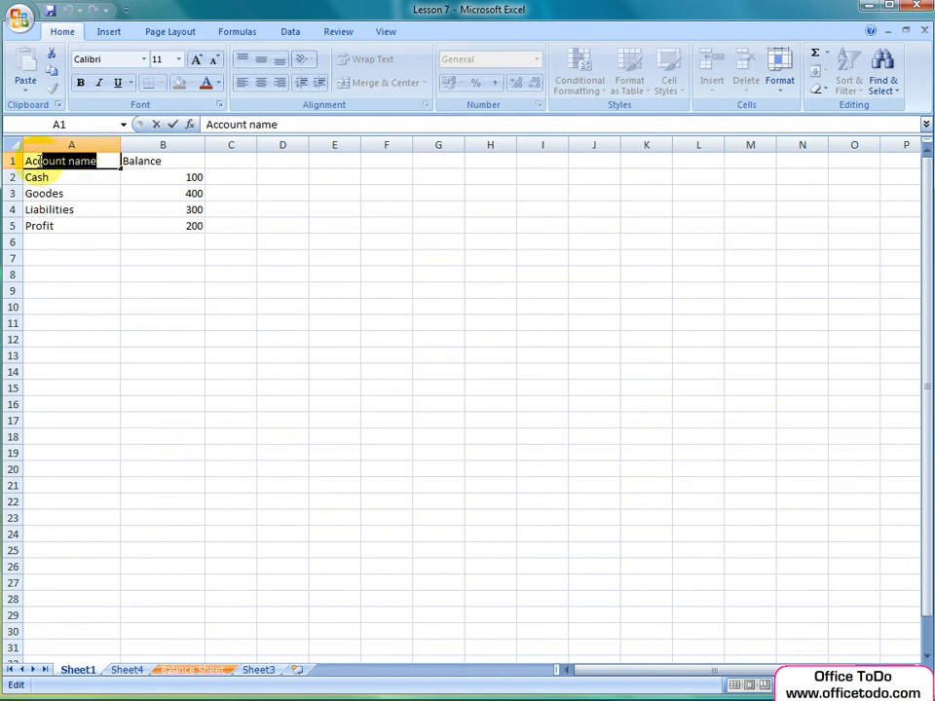
mouse_move(73, 177)
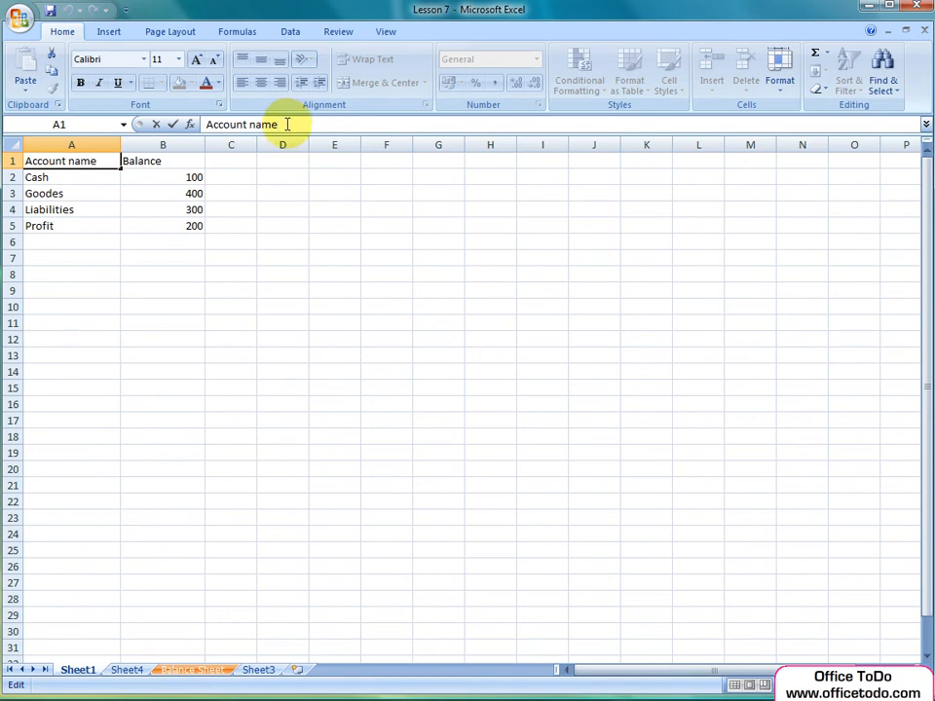
triple_click(241, 123)
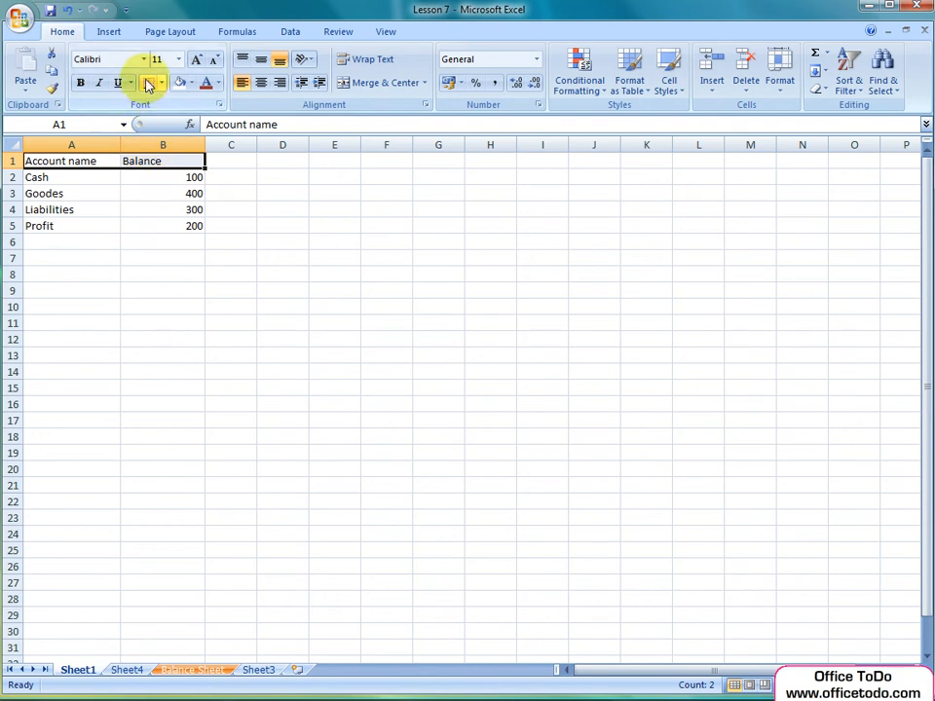
mouse_move(148, 83)
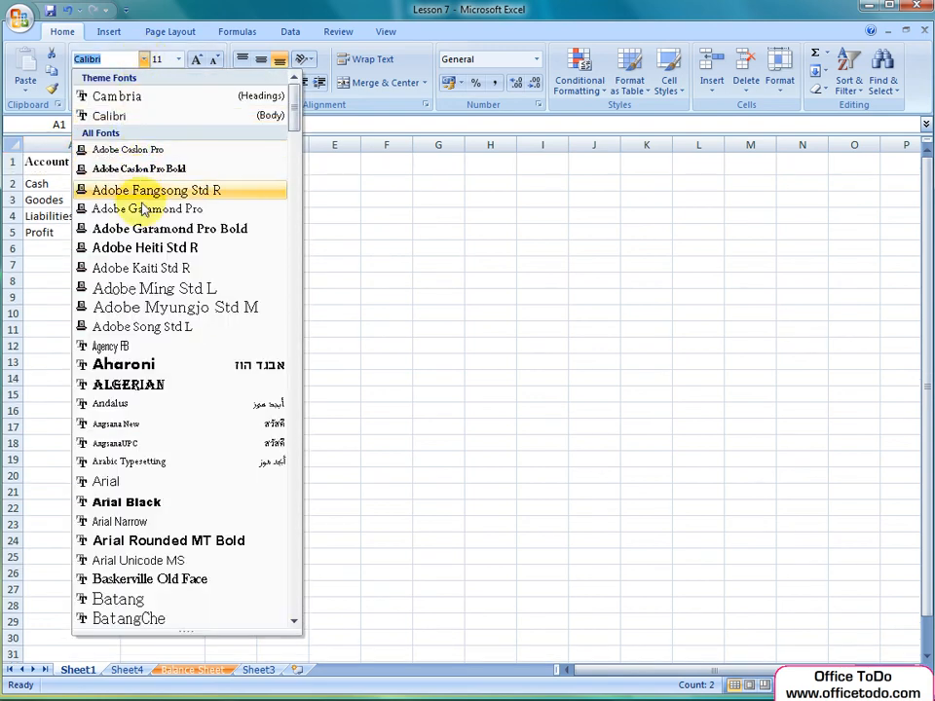
mouse_move(122, 363)
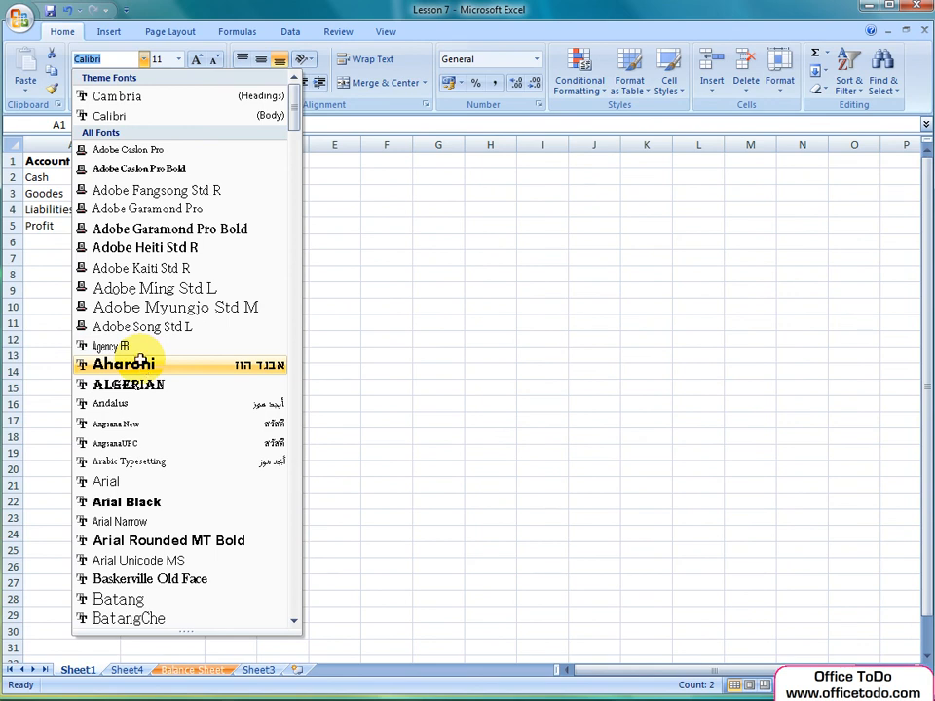
left_click(121, 363)
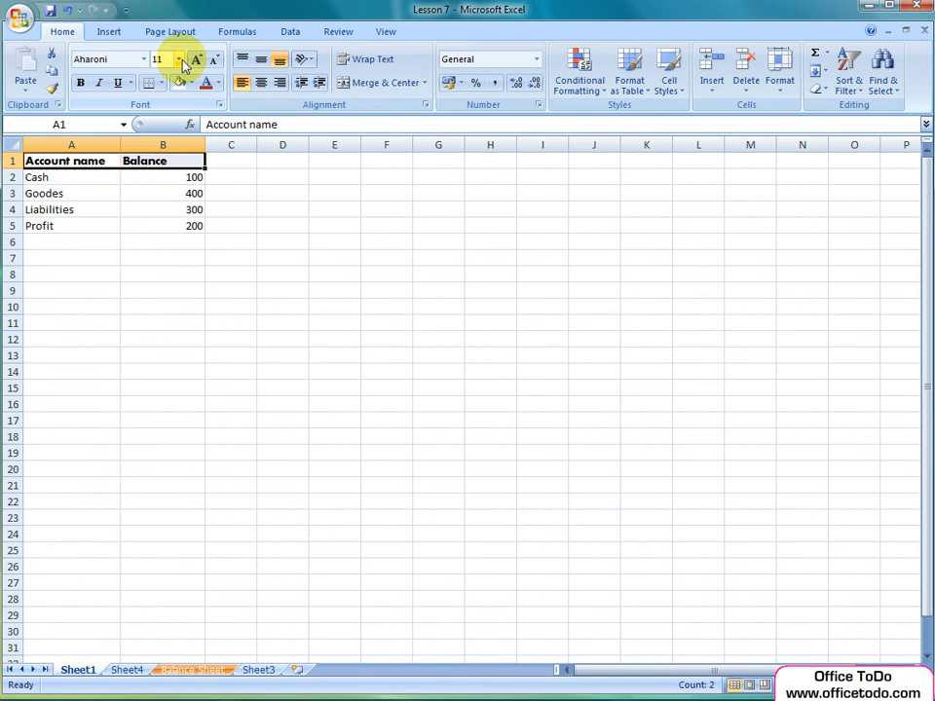
left_click(178, 59)
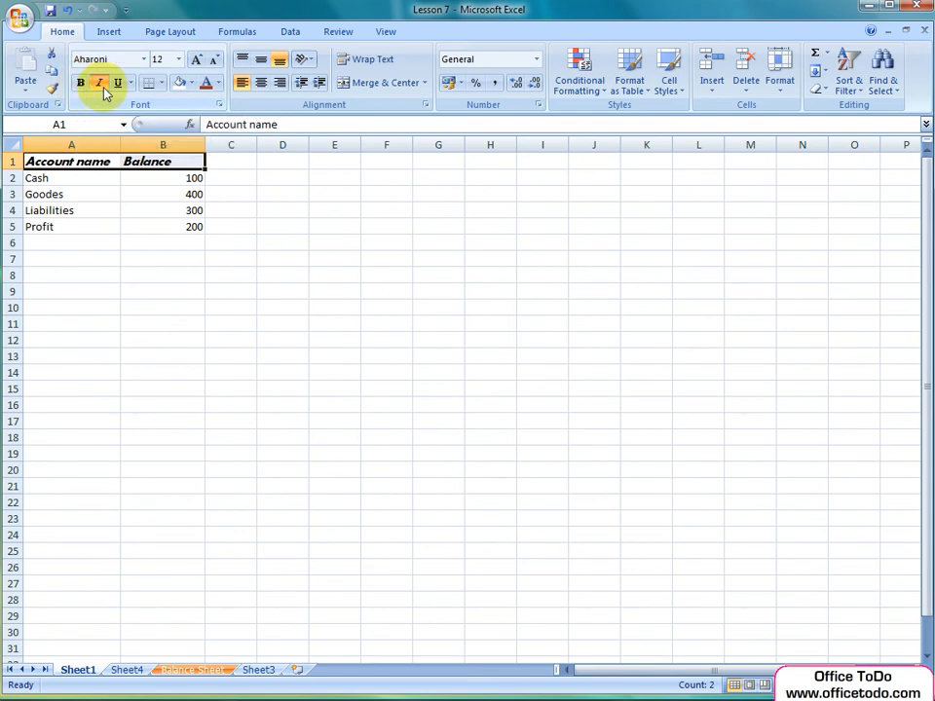
left_click(99, 82)
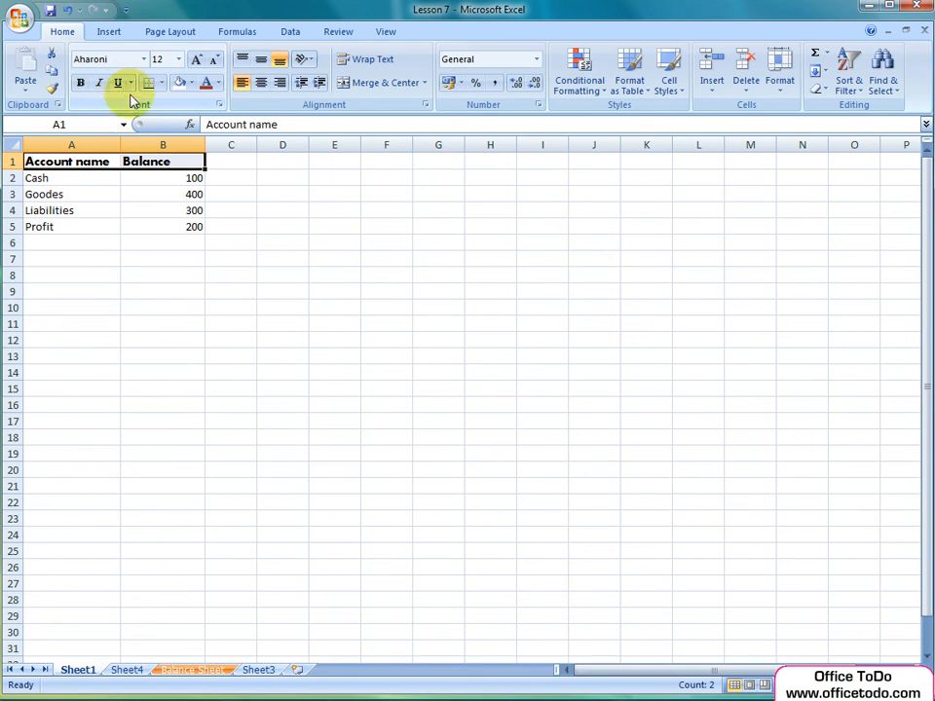
mouse_move(133, 104)
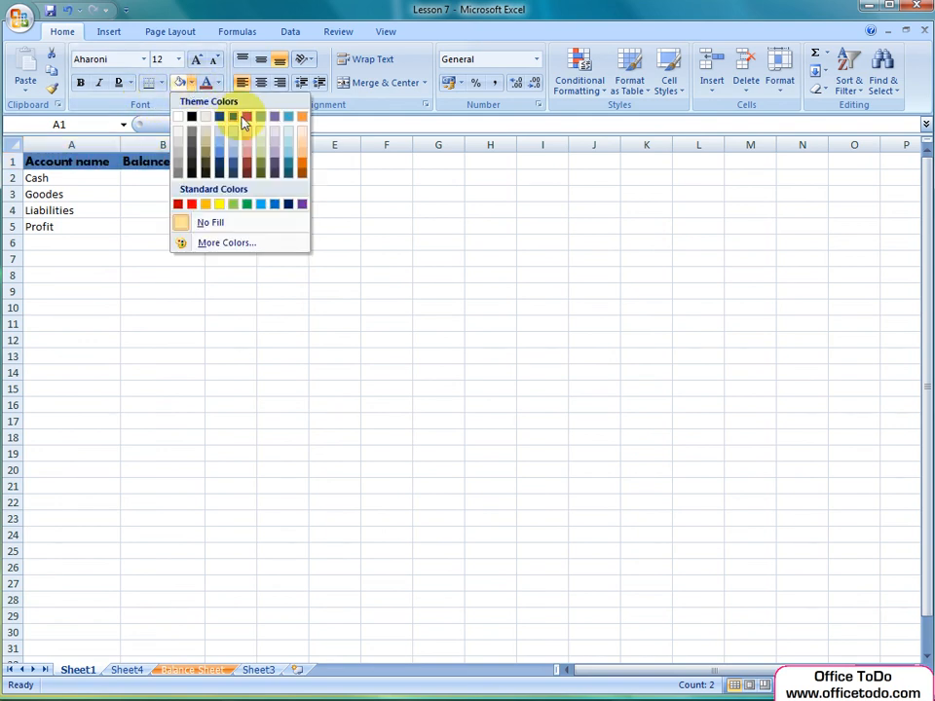
Step: Fill the A1:B1 header cells with a light theme tint and make their text orange
left_click(244, 117)
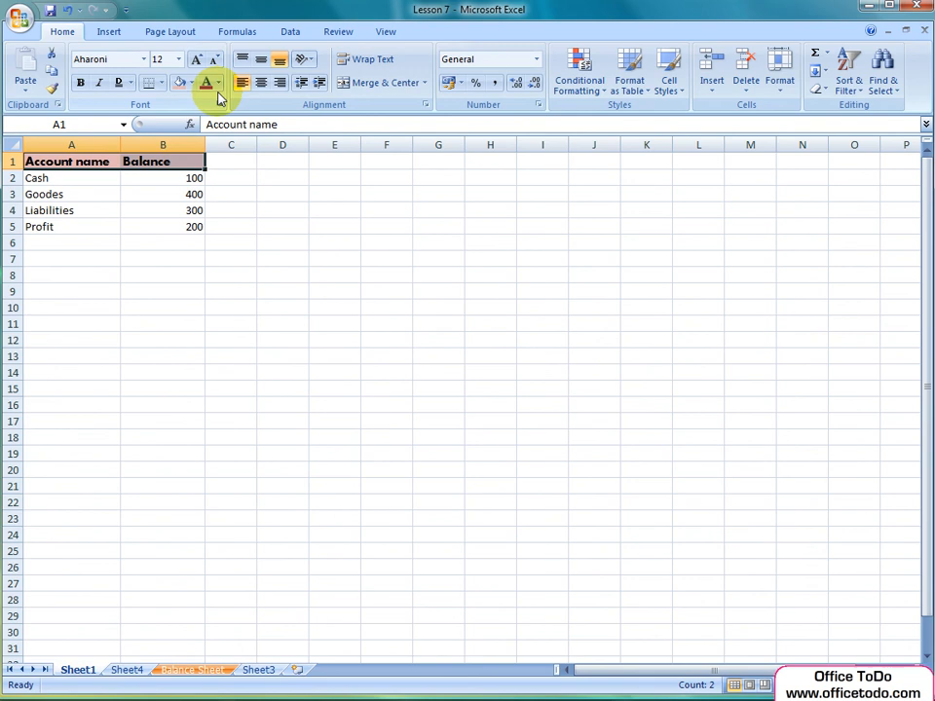
left_click(218, 82)
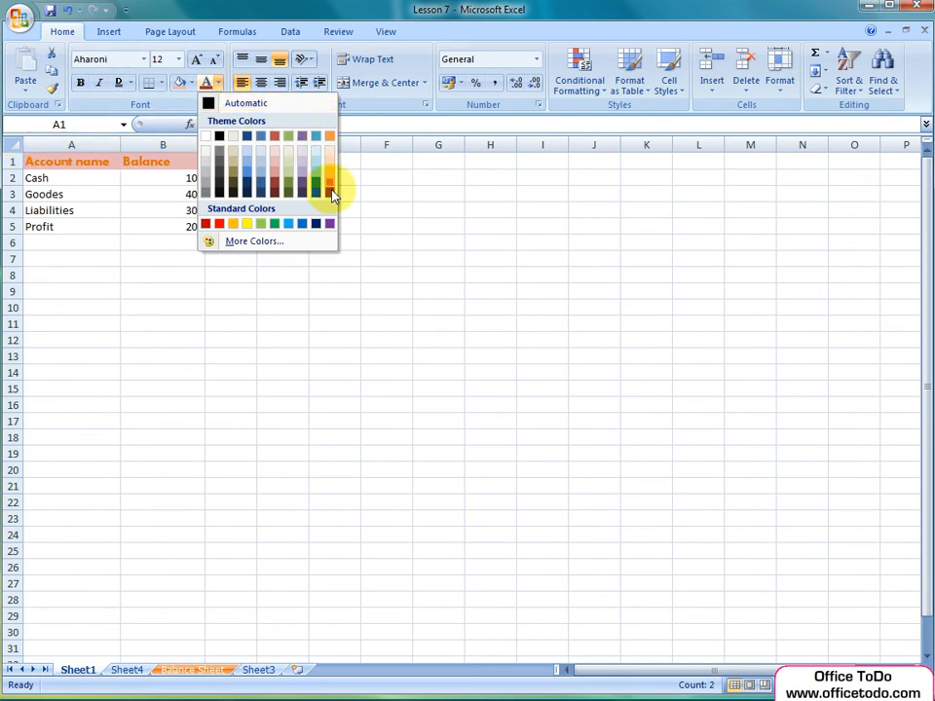
mouse_move(332, 190)
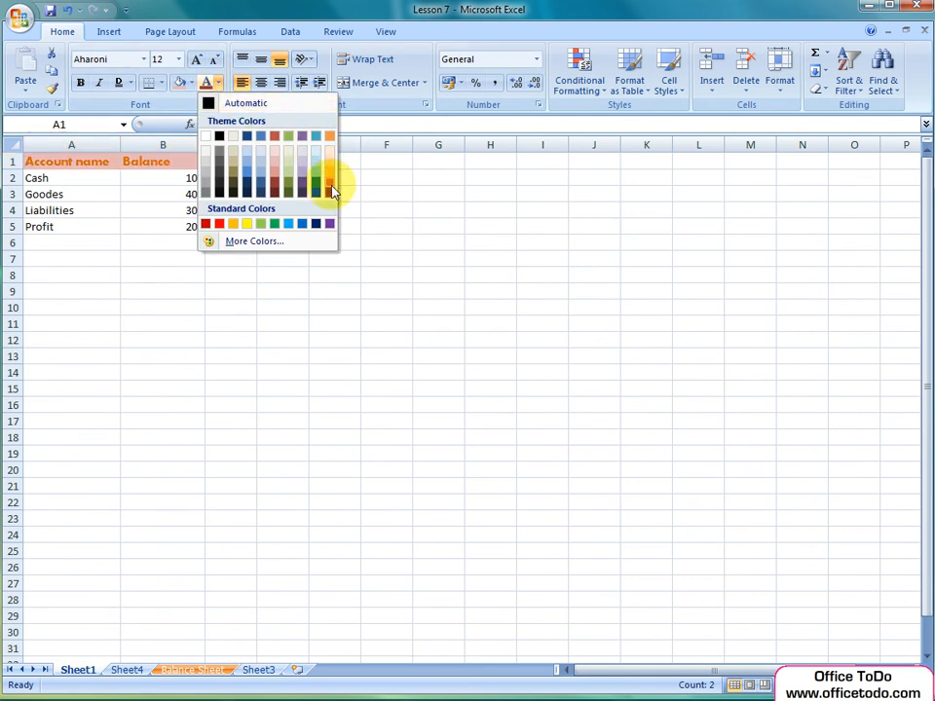
left_click(331, 190)
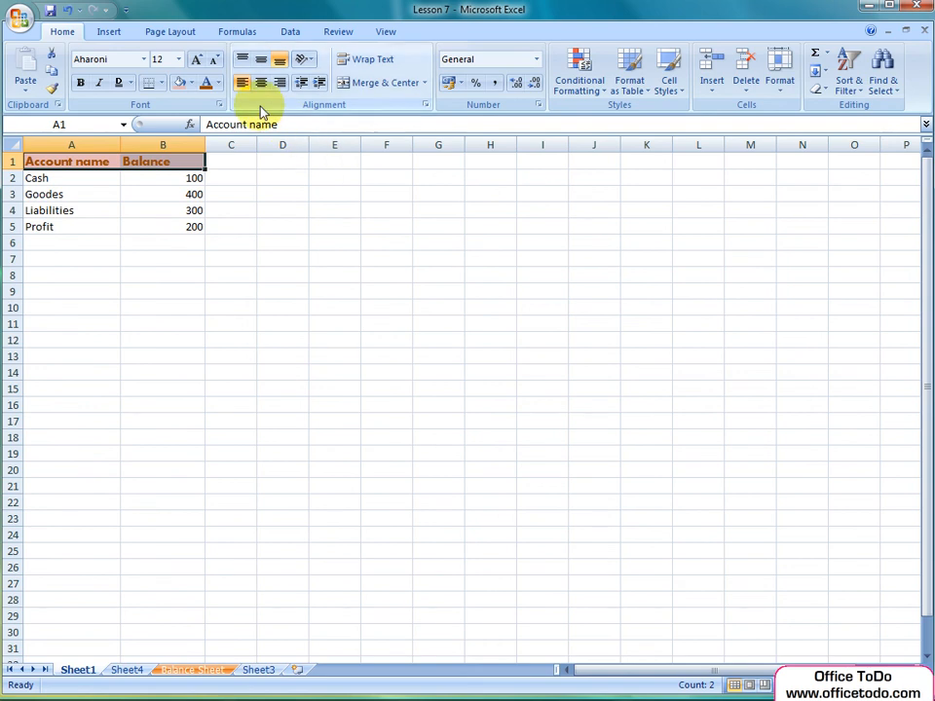
left_click_drag(71, 178, 71, 194)
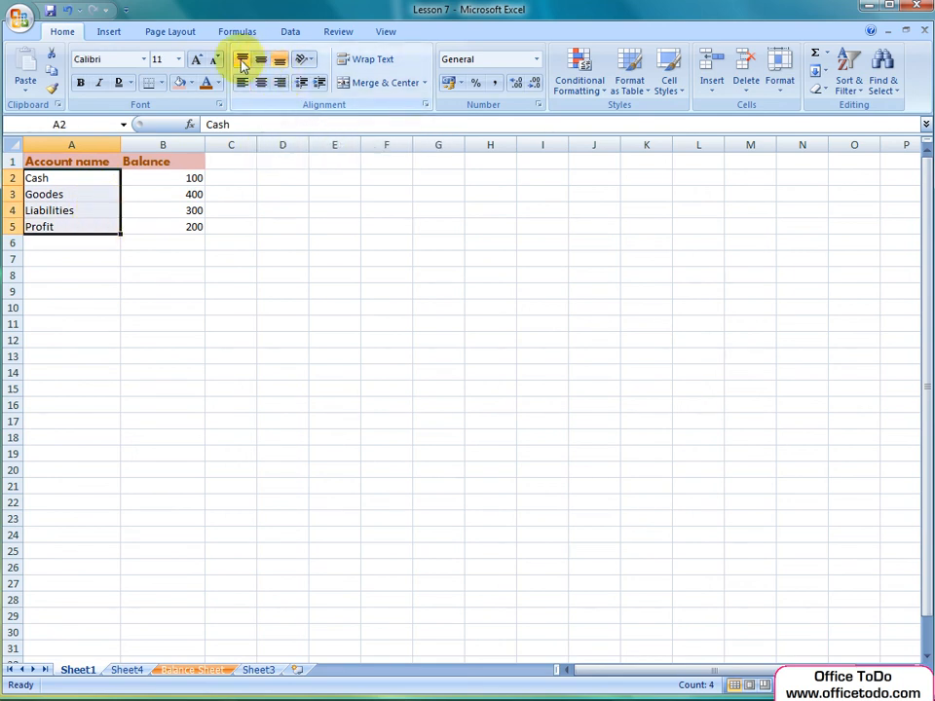
left_click(280, 83)
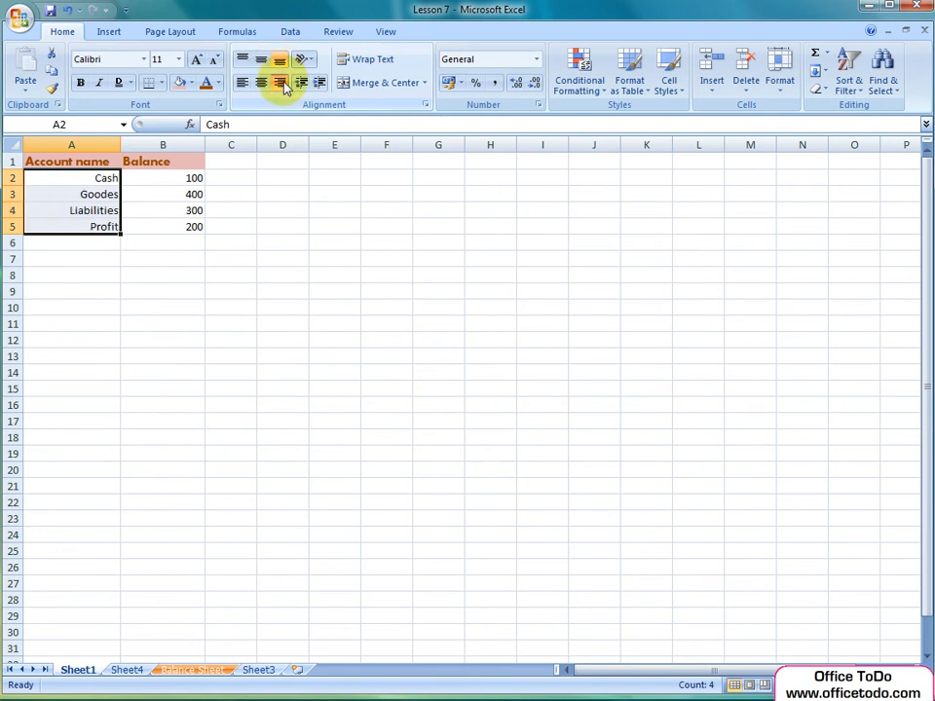
left_click(243, 82)
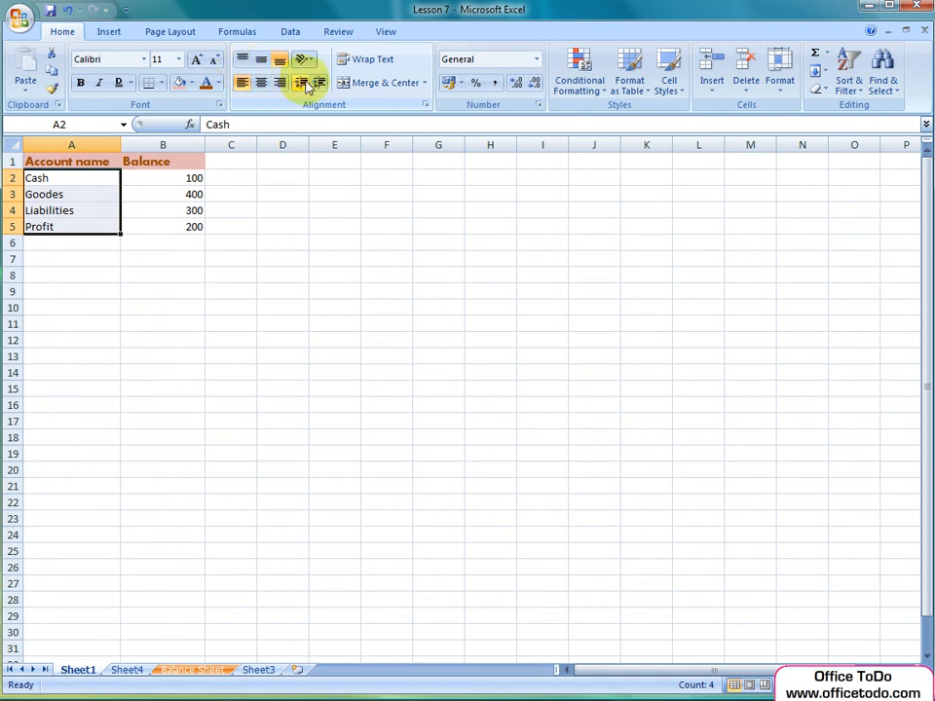
mouse_move(318, 82)
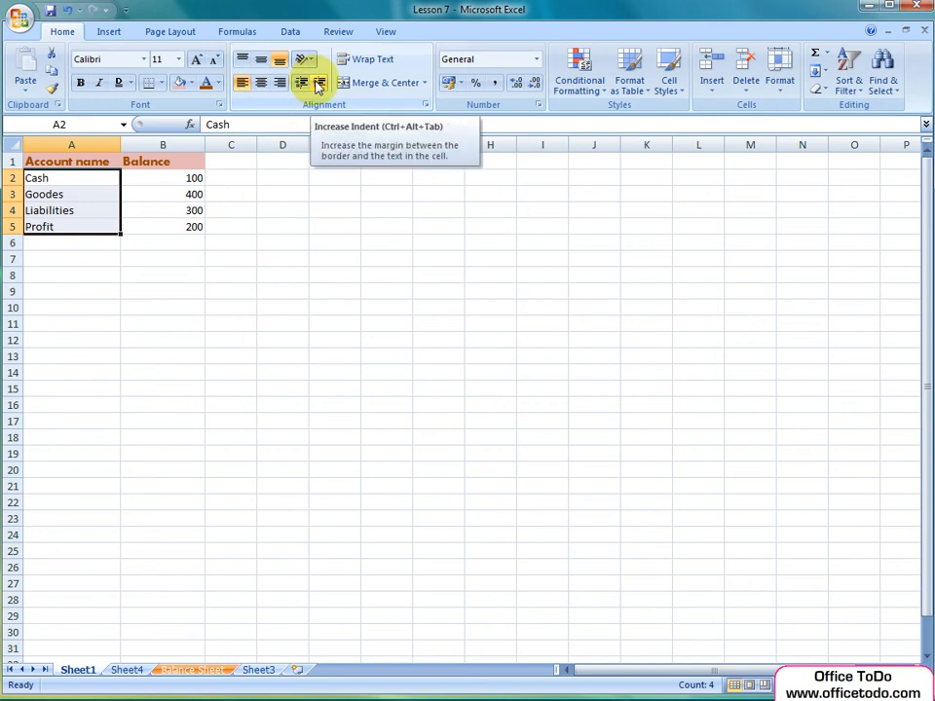